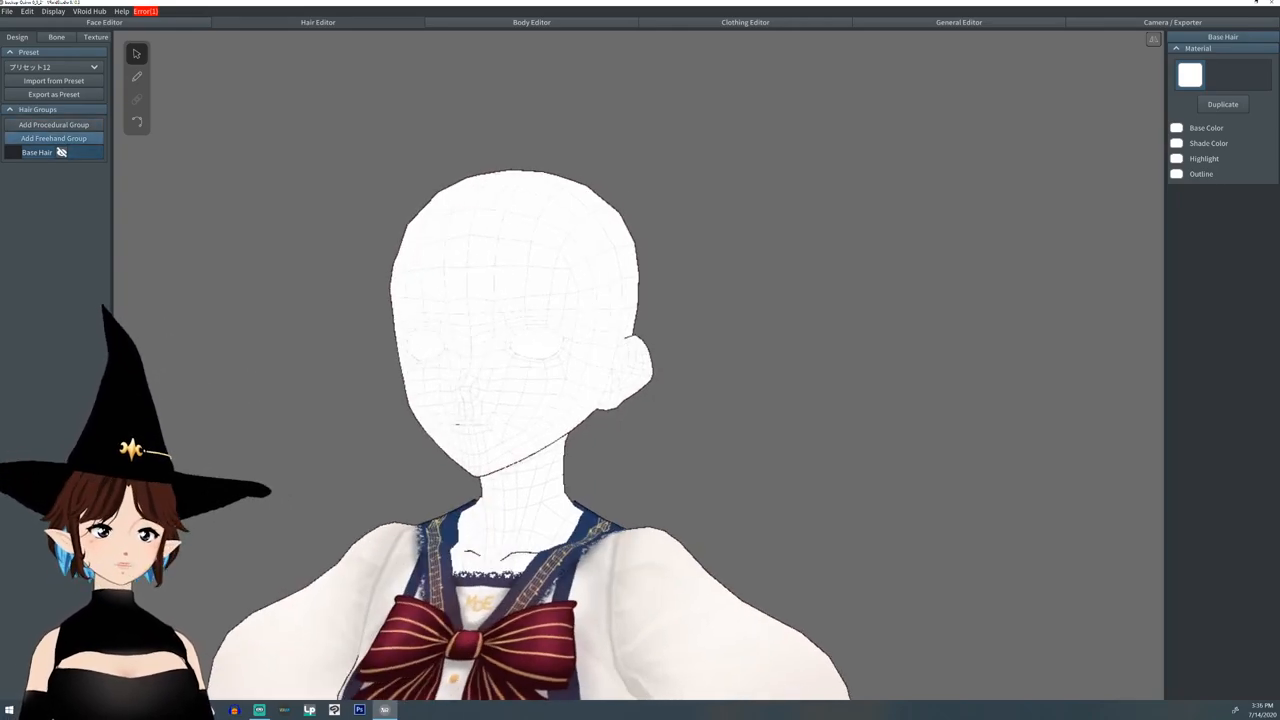
Add Freehand Group 1 so its hair guide mesh appears around the head
{"action": "left_click", "coordinate": [53, 138]}
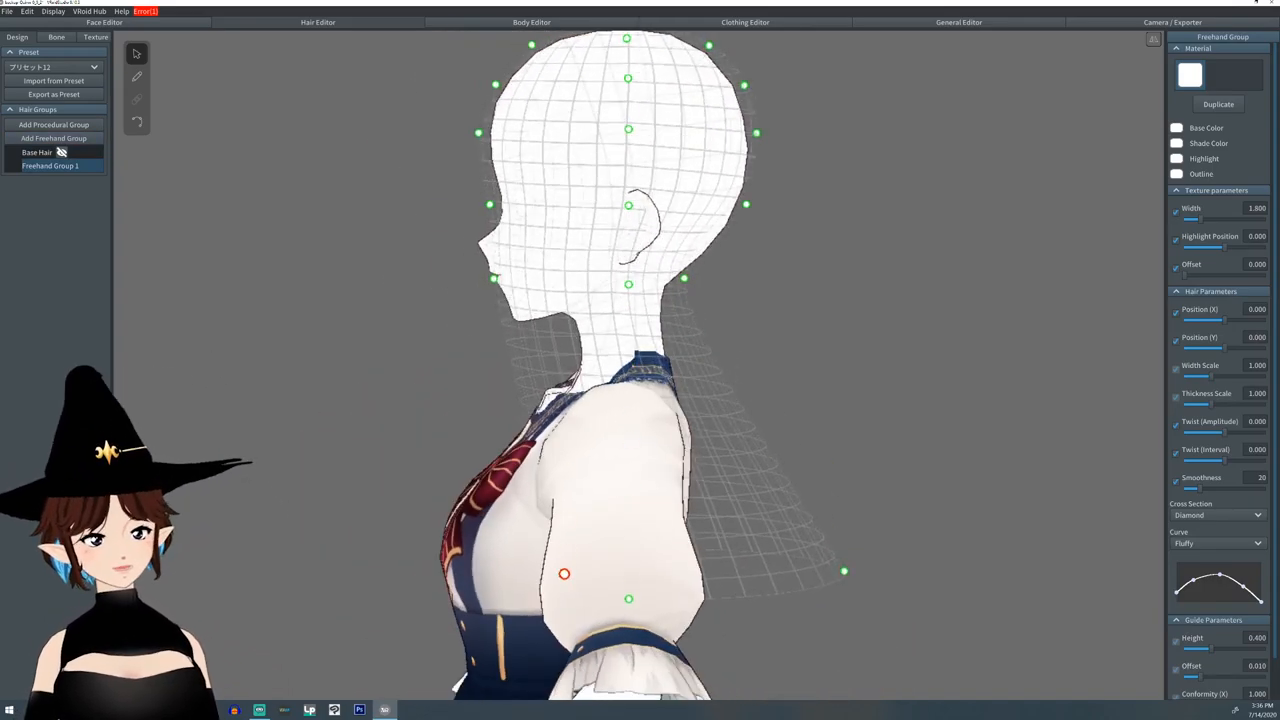
Drag the guide's control points so the guide mesh hugs the head
{"action": "left_click_drag", "start_coordinate": [564, 573], "coordinate": [836, 429]}
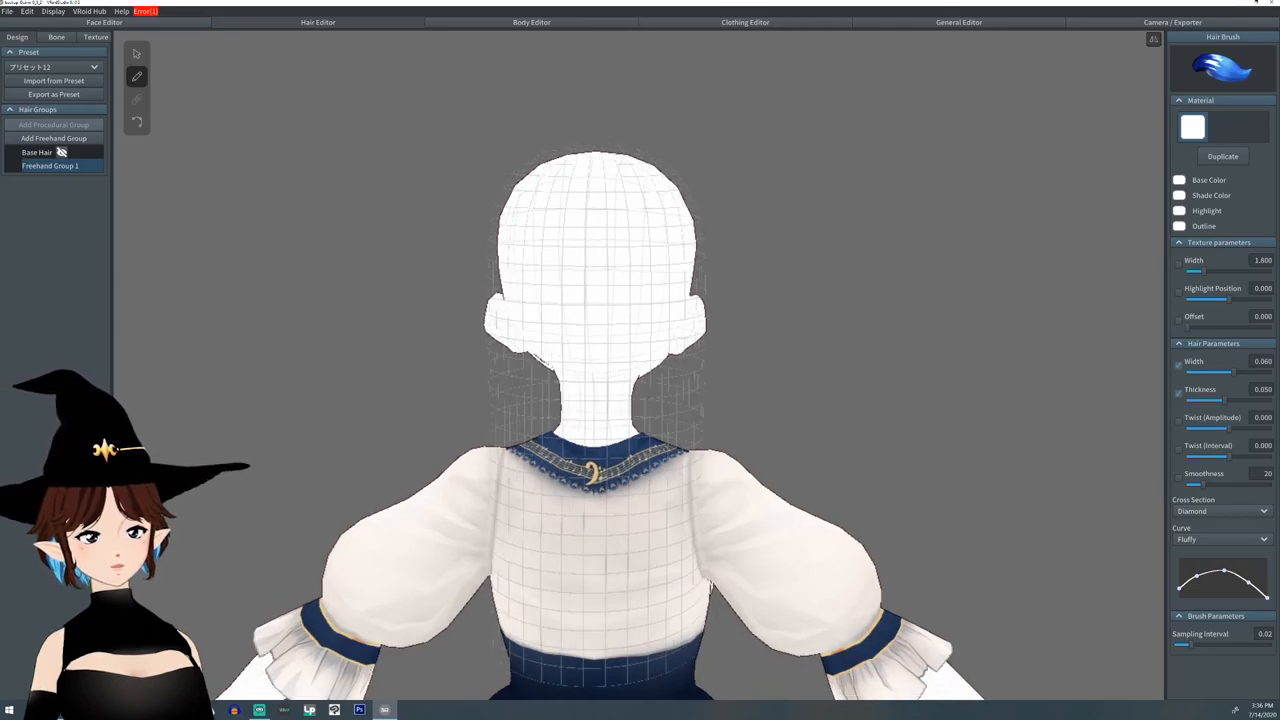
Begin painting blue braid strands from the crown down the back with the Hair Brush
{"action": "left_click", "coordinate": [62, 152]}
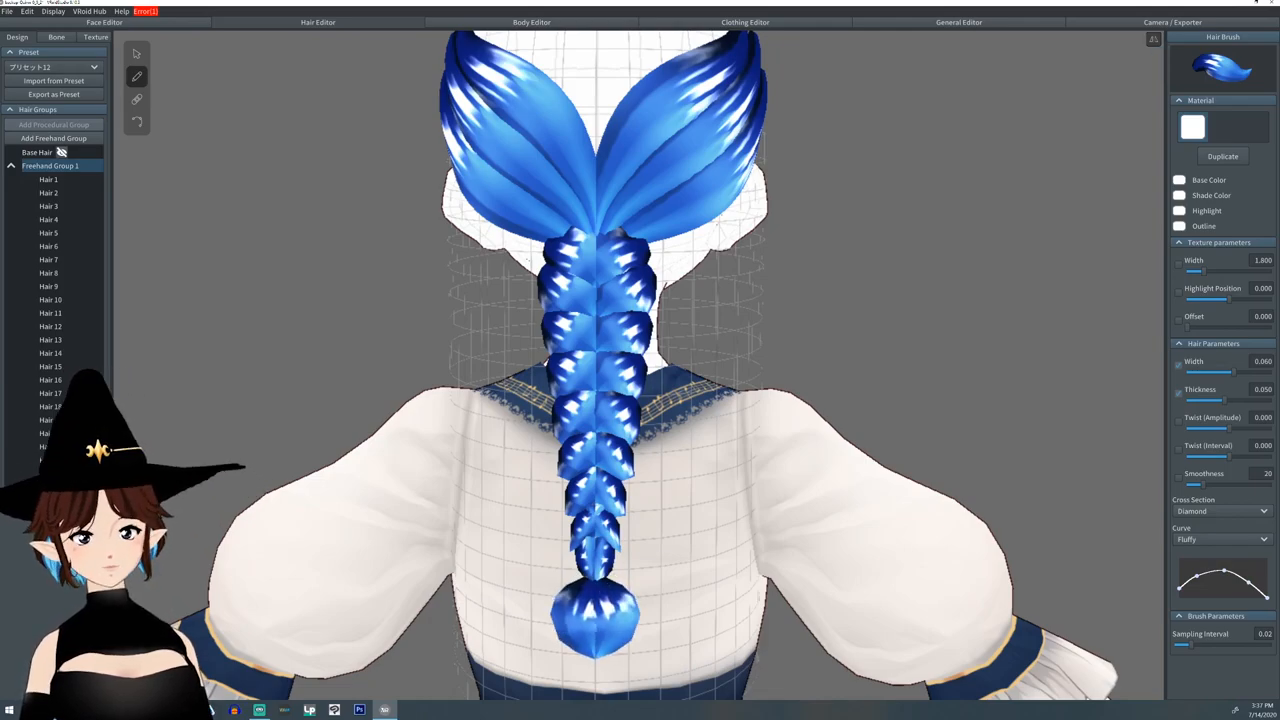
Adjust the bottom, top, middle and lower braid strands individually so segments sit evenly
{"action": "left_click", "coordinate": [595, 615]}
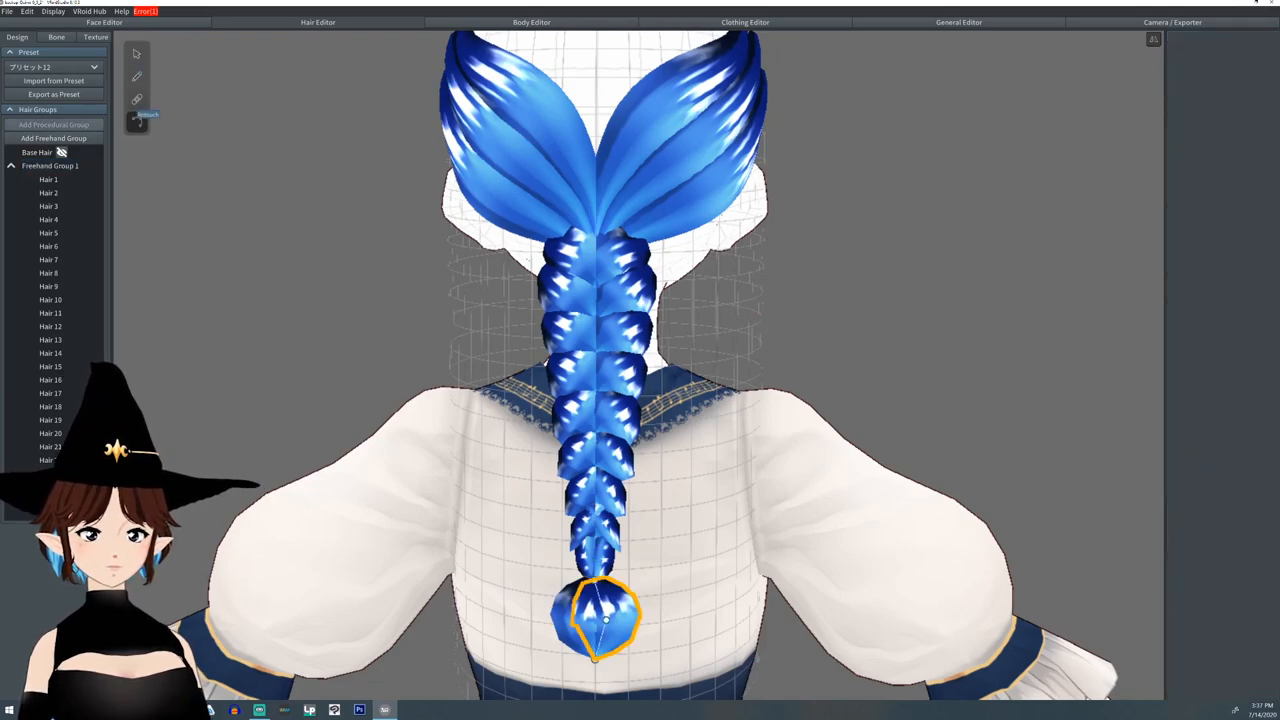
{"action": "left_click", "coordinate": [48, 259]}
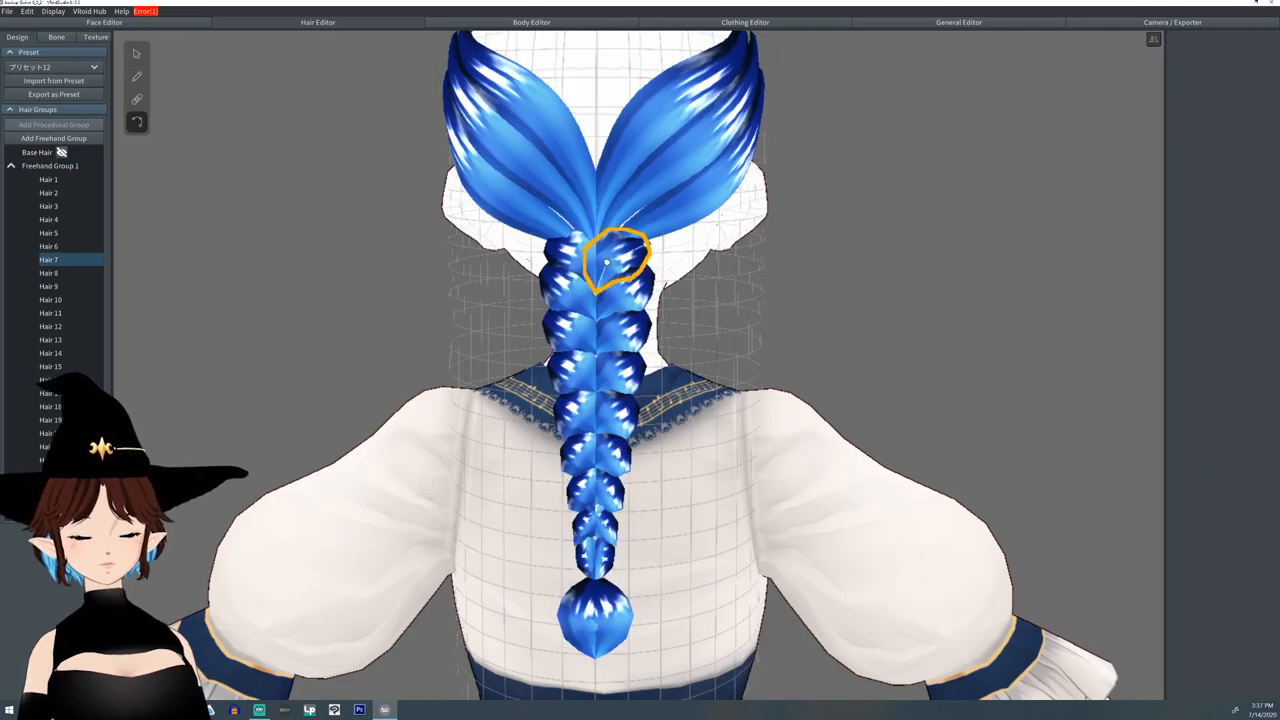
{"action": "left_click", "coordinate": [50, 339]}
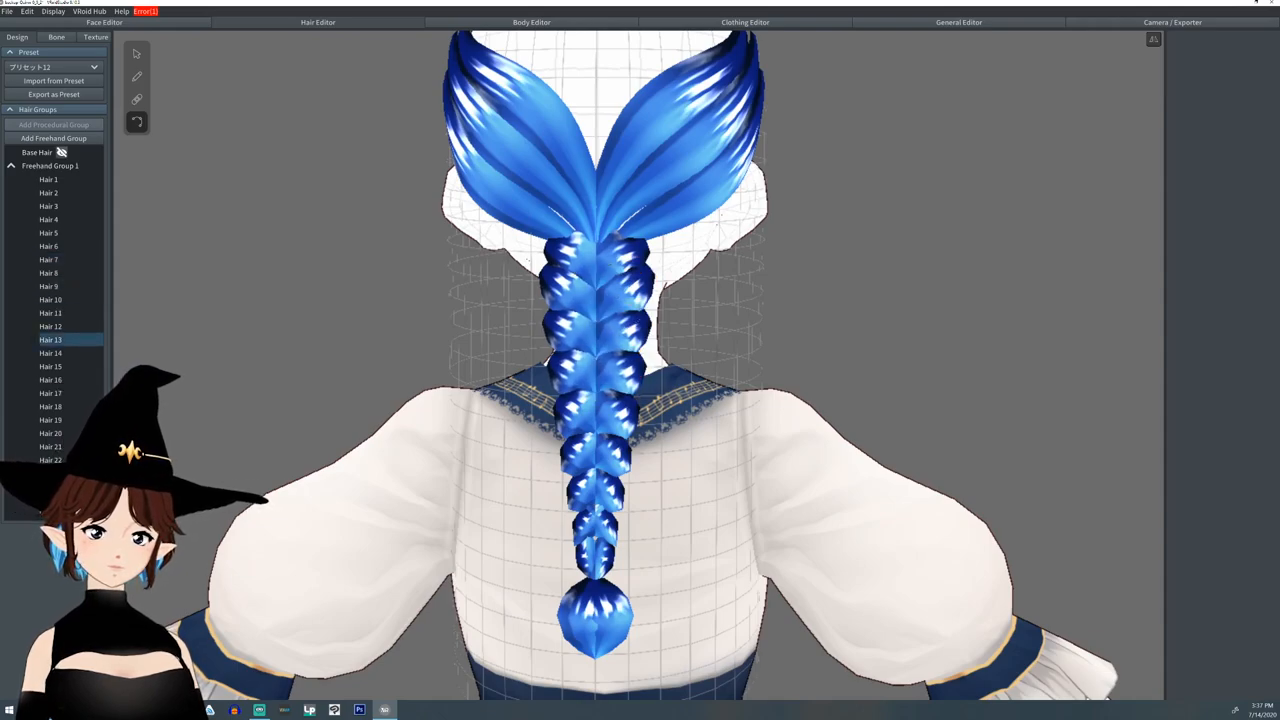
{"action": "left_click", "coordinate": [50, 446]}
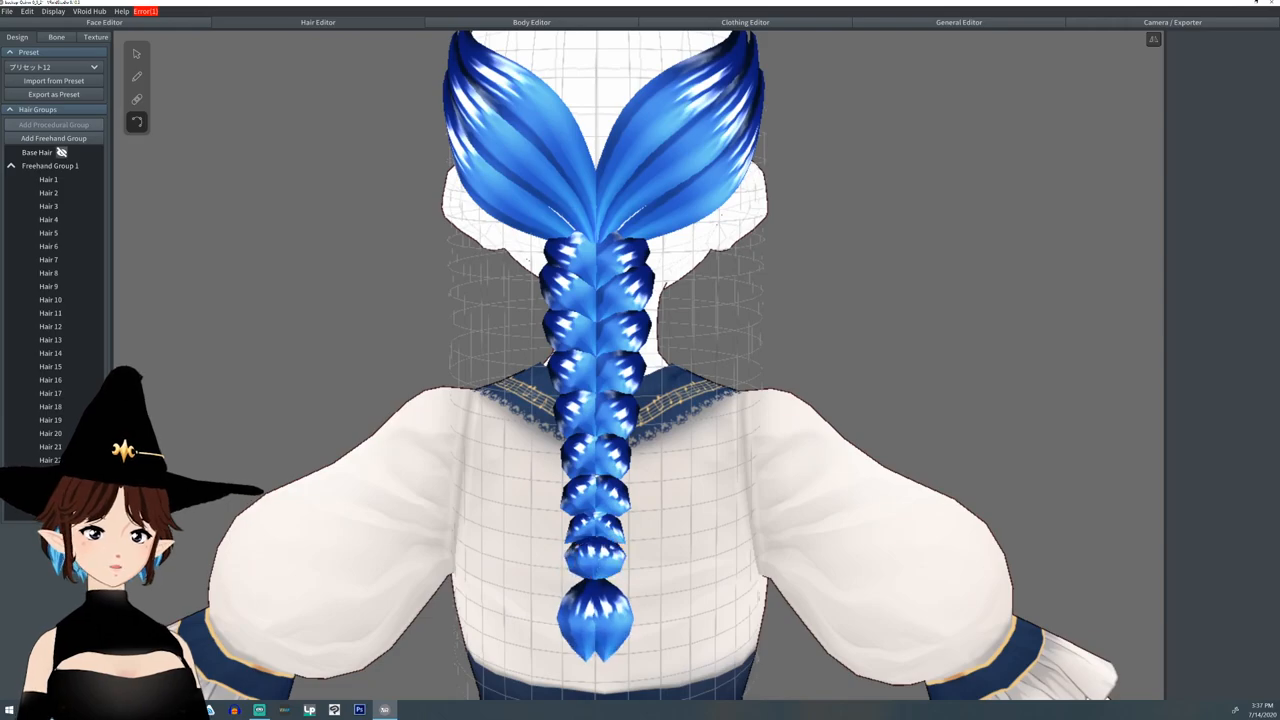
{"action": "left_click", "coordinate": [595, 620]}
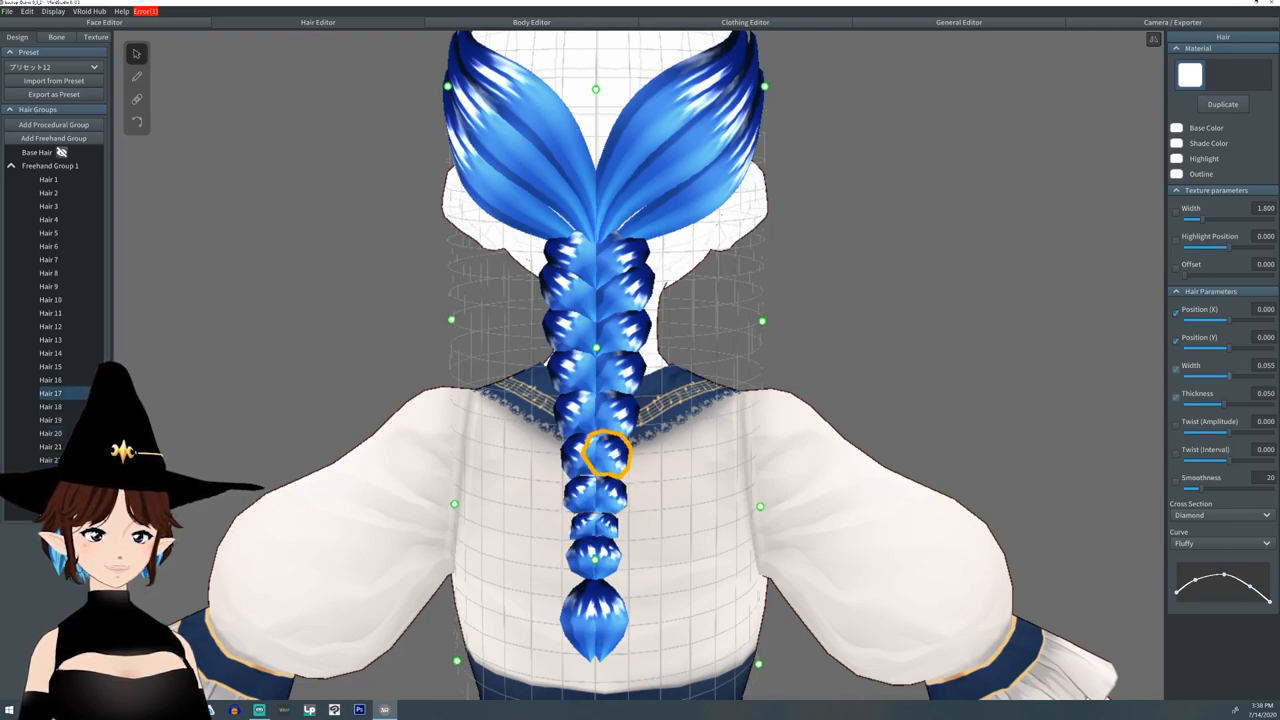
{"action": "left_click", "coordinate": [49, 259]}
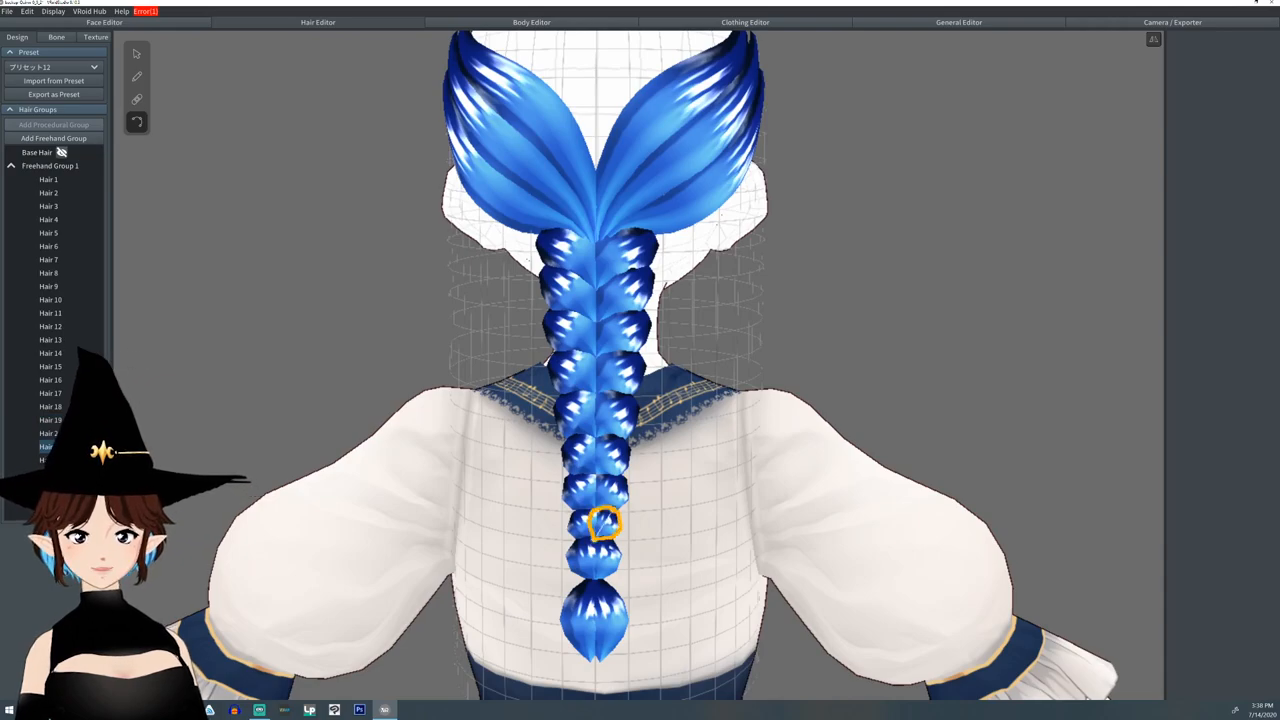
{"action": "left_click", "coordinate": [56, 37]}
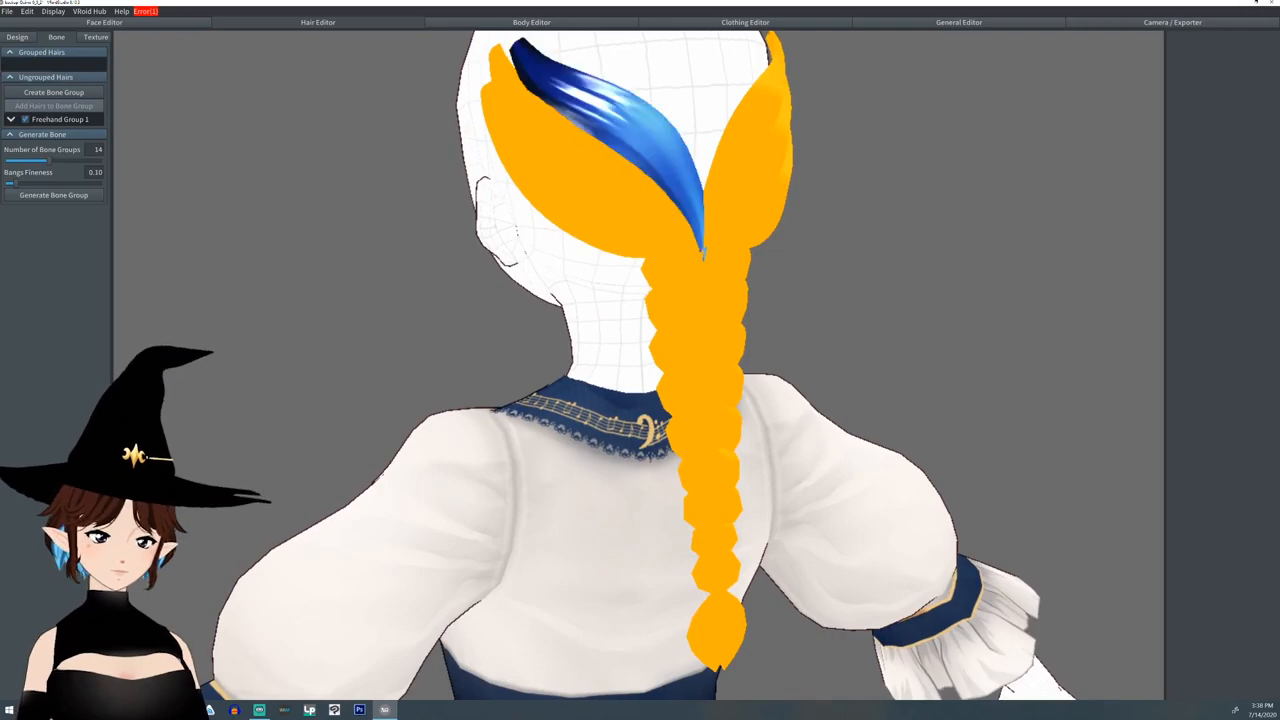
Create a bone group for the braid and tweak its bone chain parameters
{"action": "left_click", "coordinate": [11, 119]}
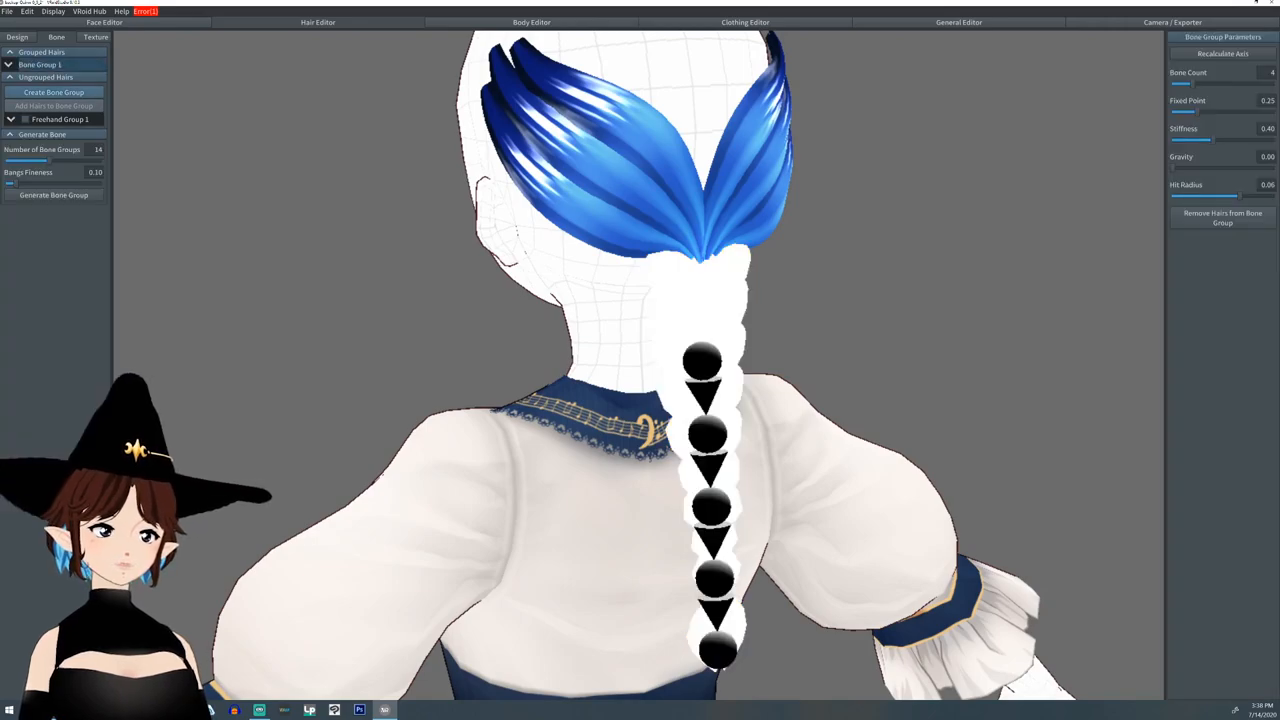
{"action": "left_click_drag", "start_coordinate": [1190, 84], "coordinate": [1178, 84]}
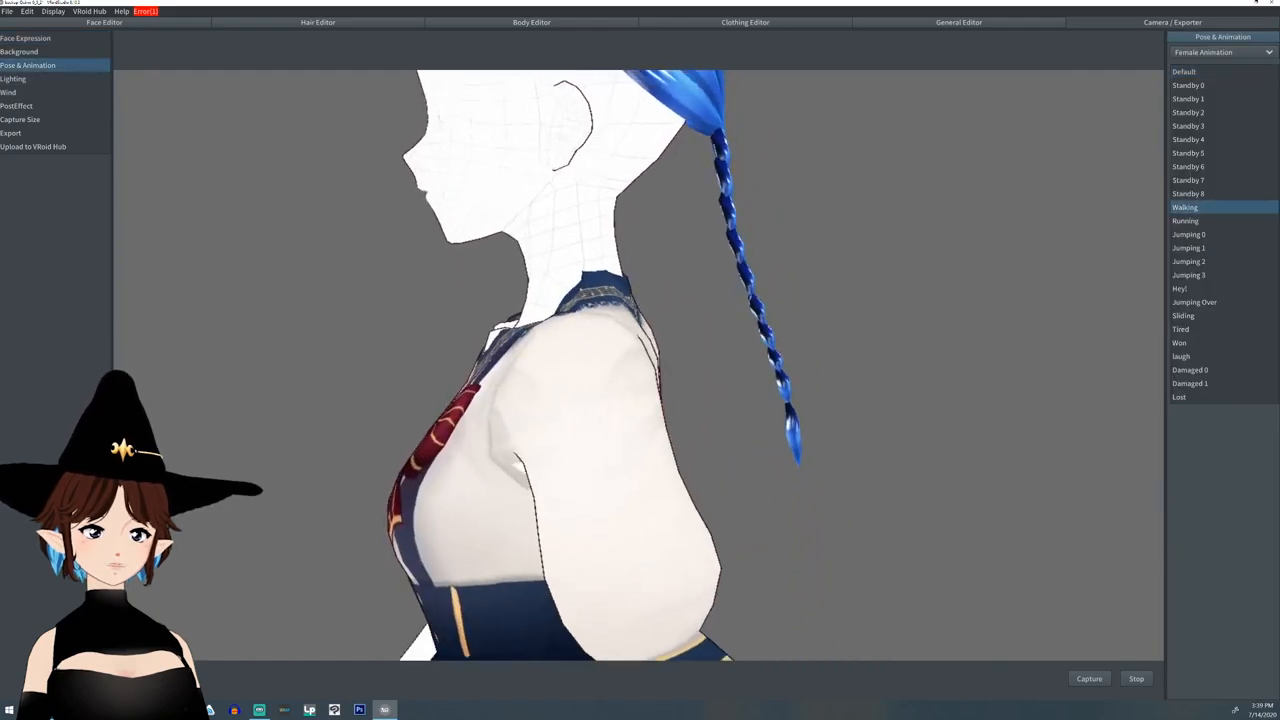
Play the Running animation on the boned braid, then return to hair editing
{"action": "left_click", "coordinate": [1185, 220]}
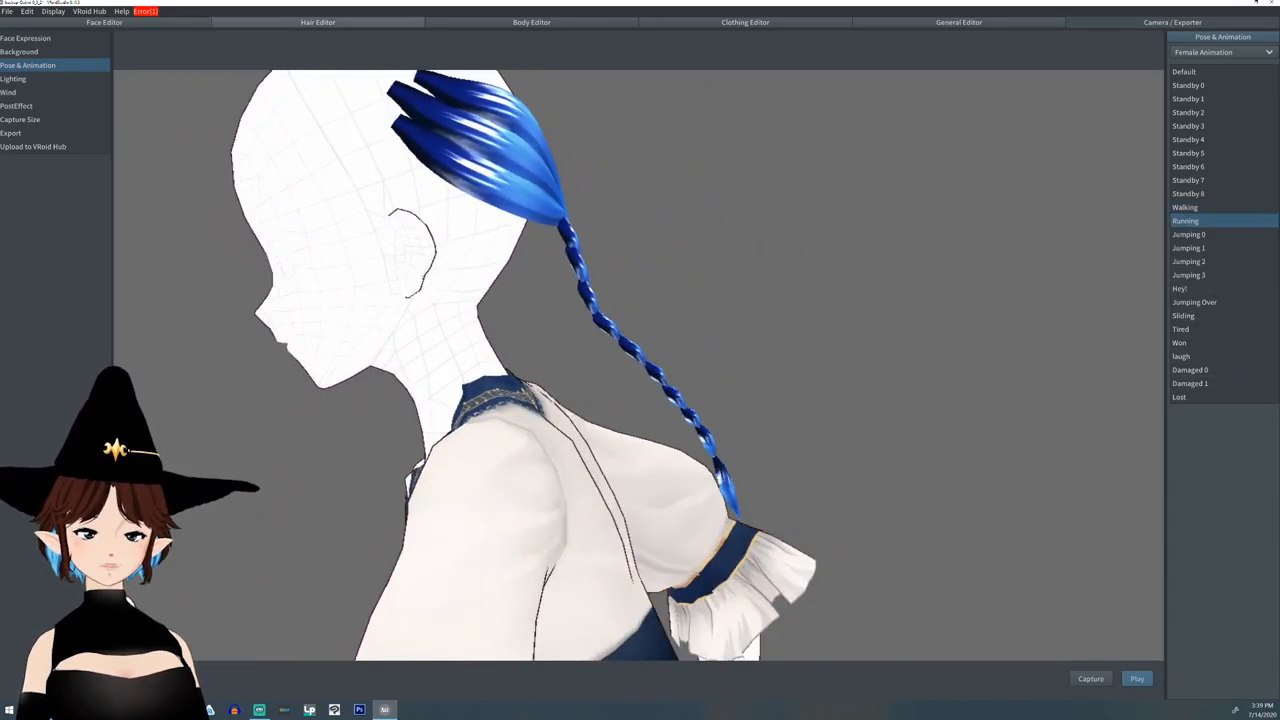
{"action": "left_click", "coordinate": [318, 22]}
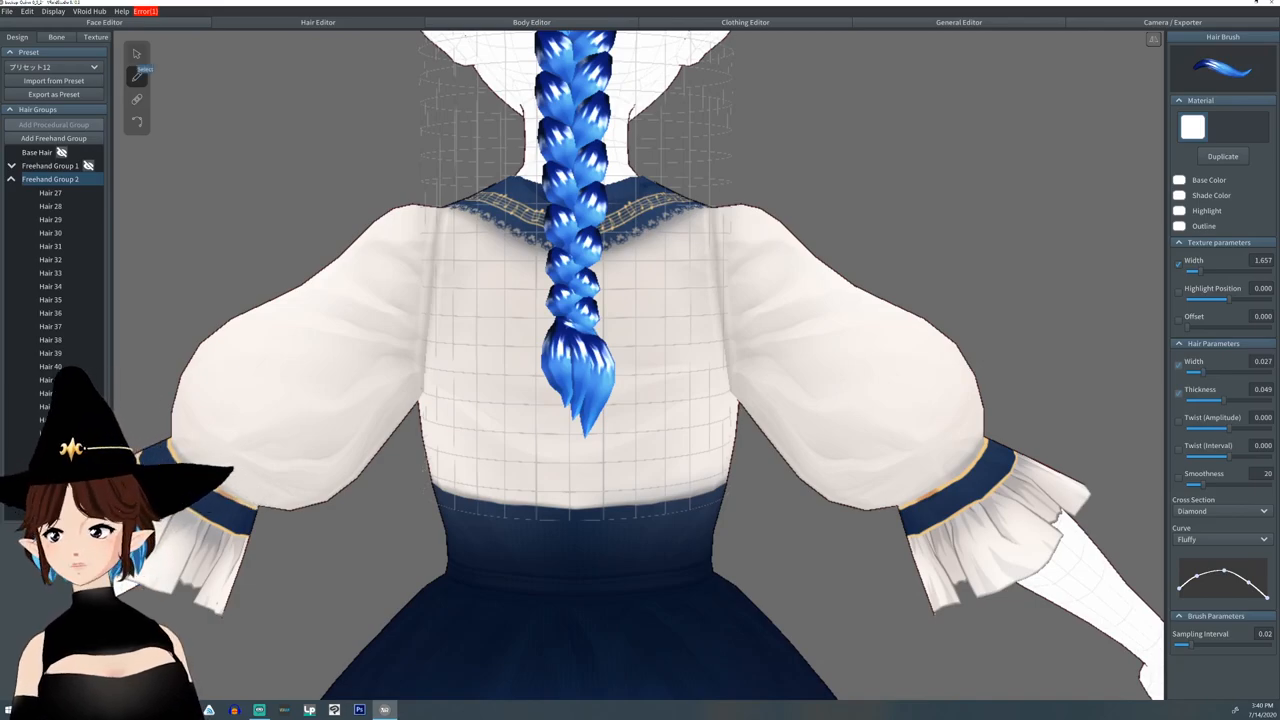
Paint additional strands for the second braid with the Hair Brush
{"action": "left_click", "coordinate": [578, 330]}
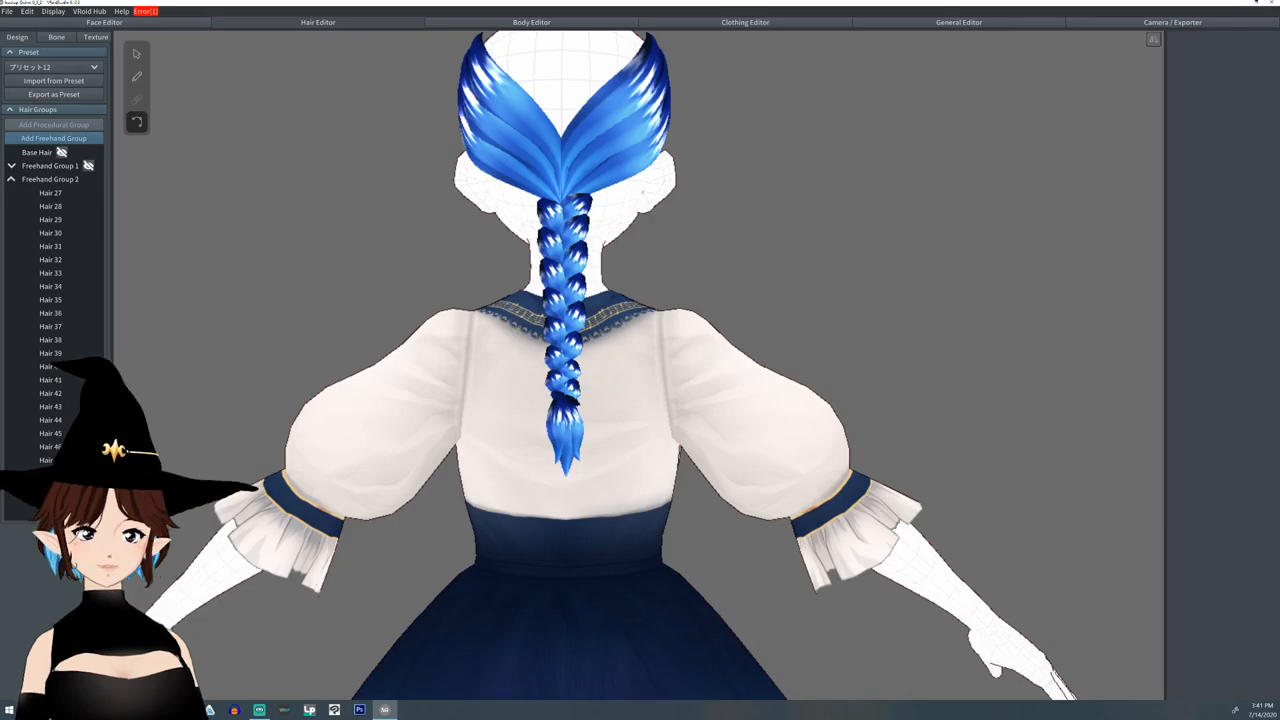
In hair bone setup, create a bone group for Freehand Group 2
{"action": "left_click", "coordinate": [56, 37]}
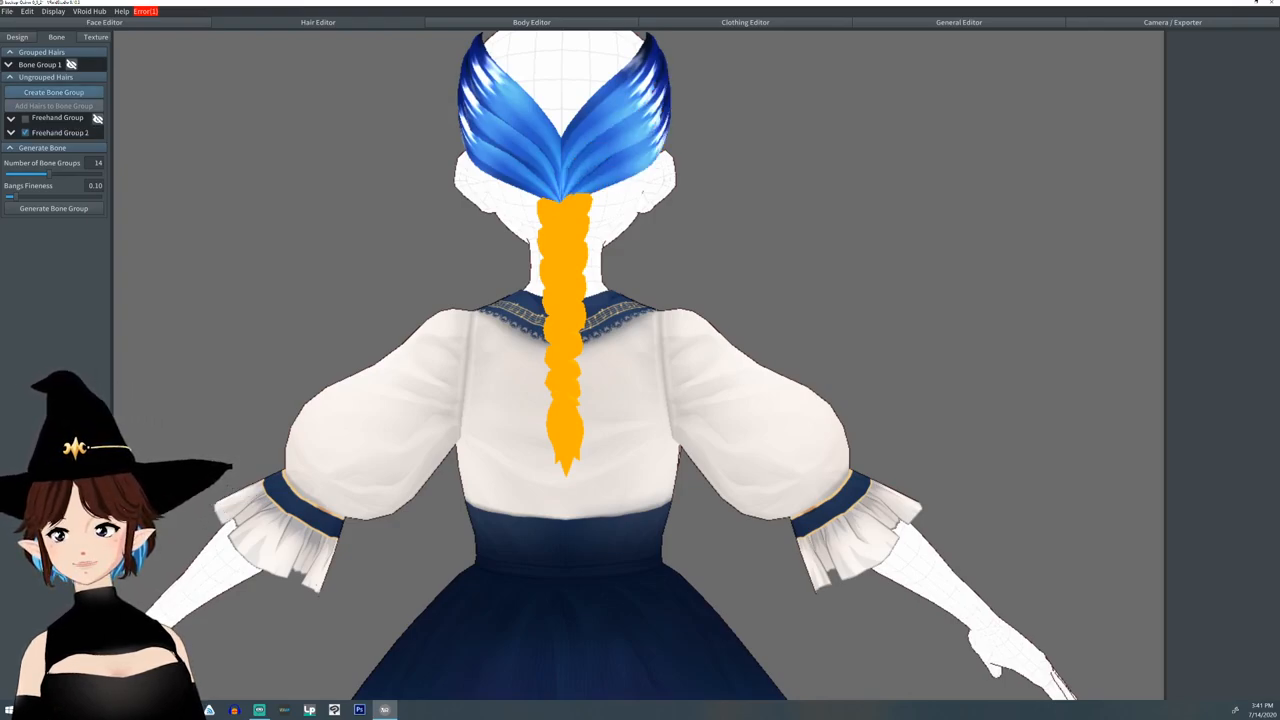
{"action": "left_click", "coordinate": [53, 92]}
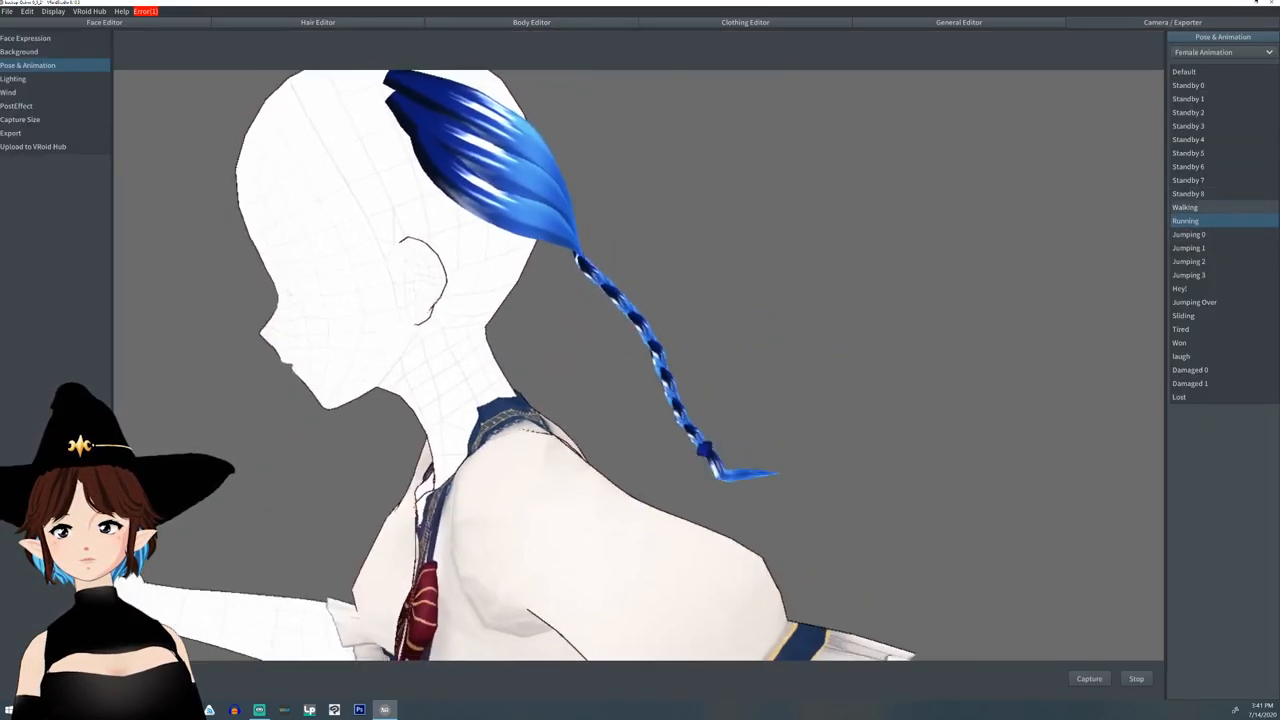
Leave the animation preview and go back to the hair design view
{"action": "left_click", "coordinate": [317, 22]}
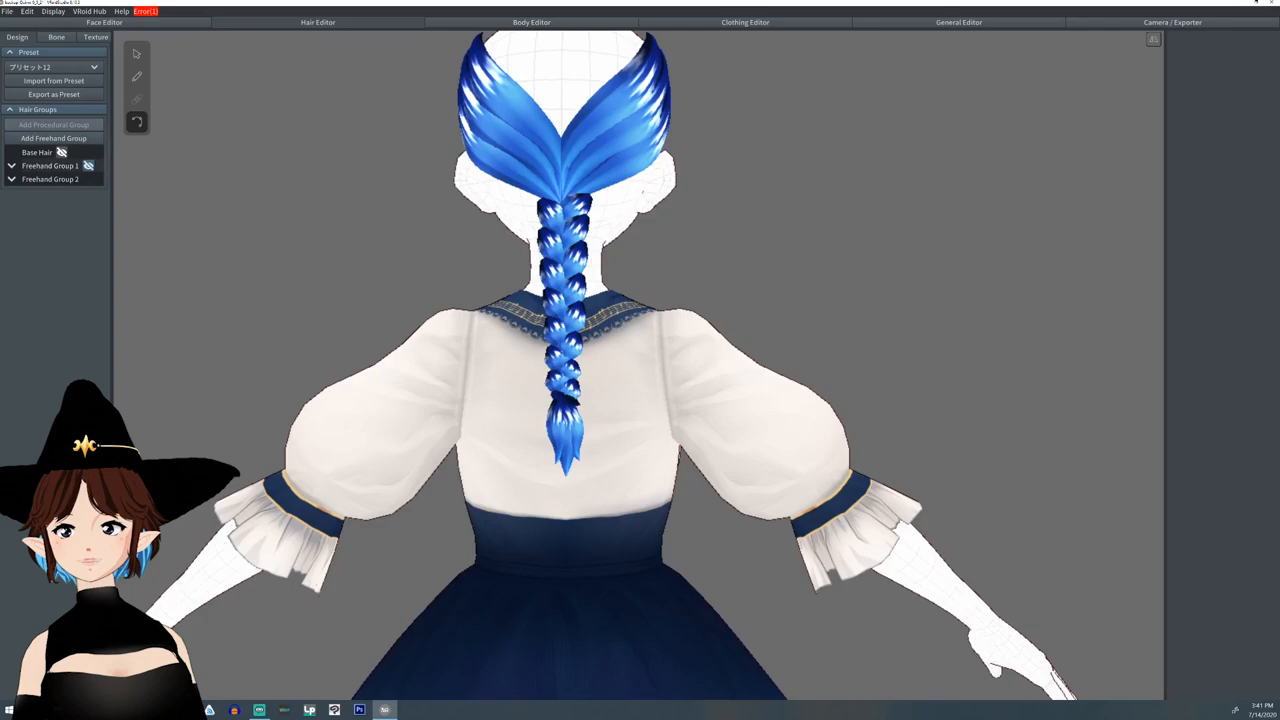